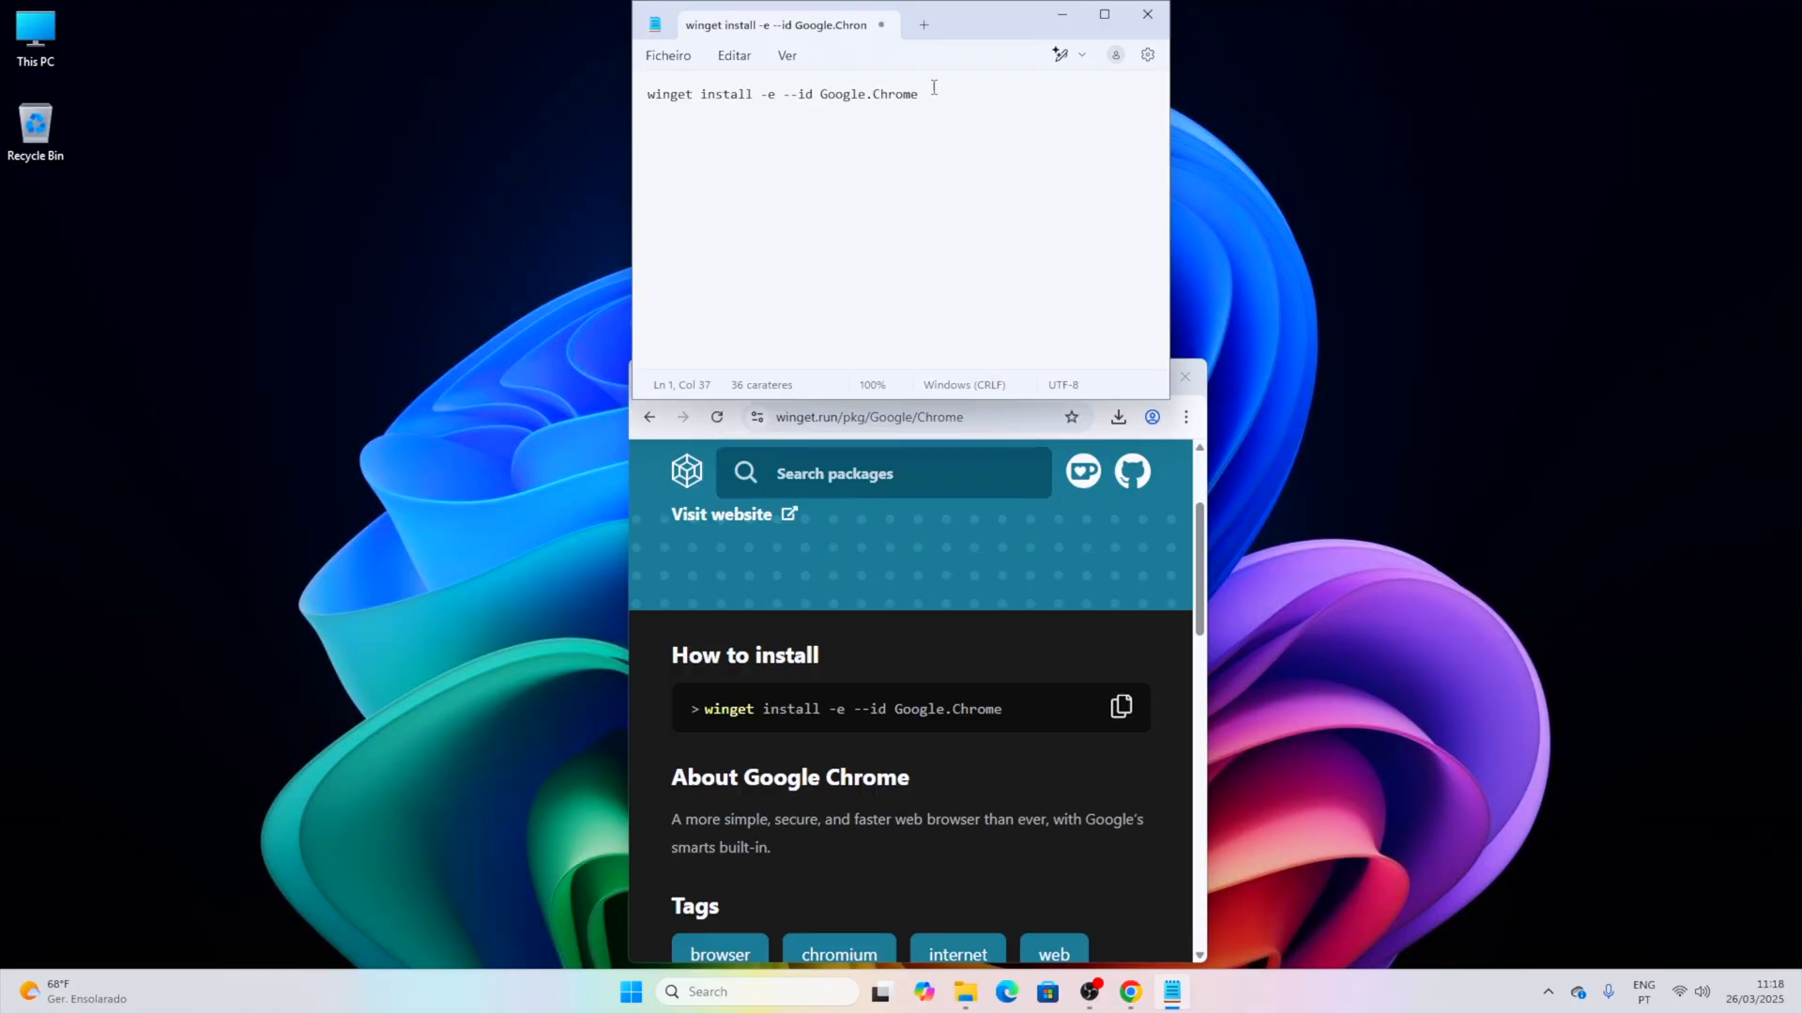
Step: Search 'firefox', open the Firefox package page, then copy the CPU-Z install command
type("firefox")
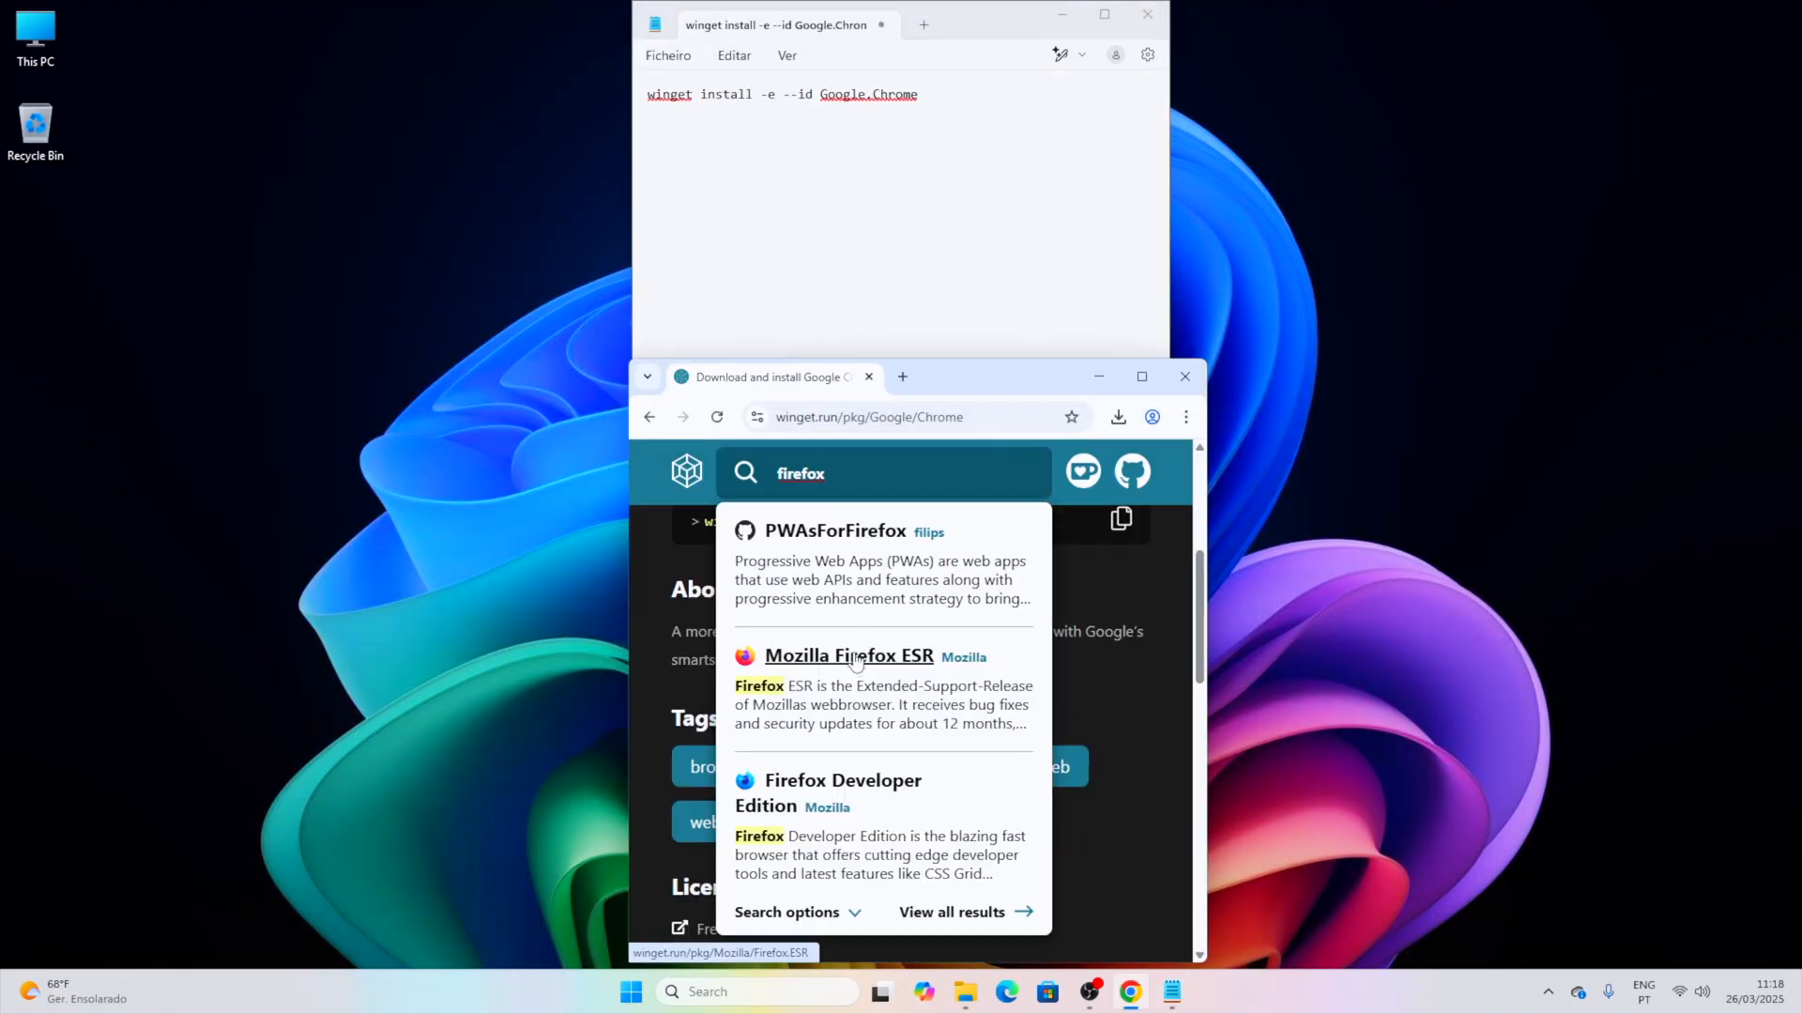
left_click(848, 655)
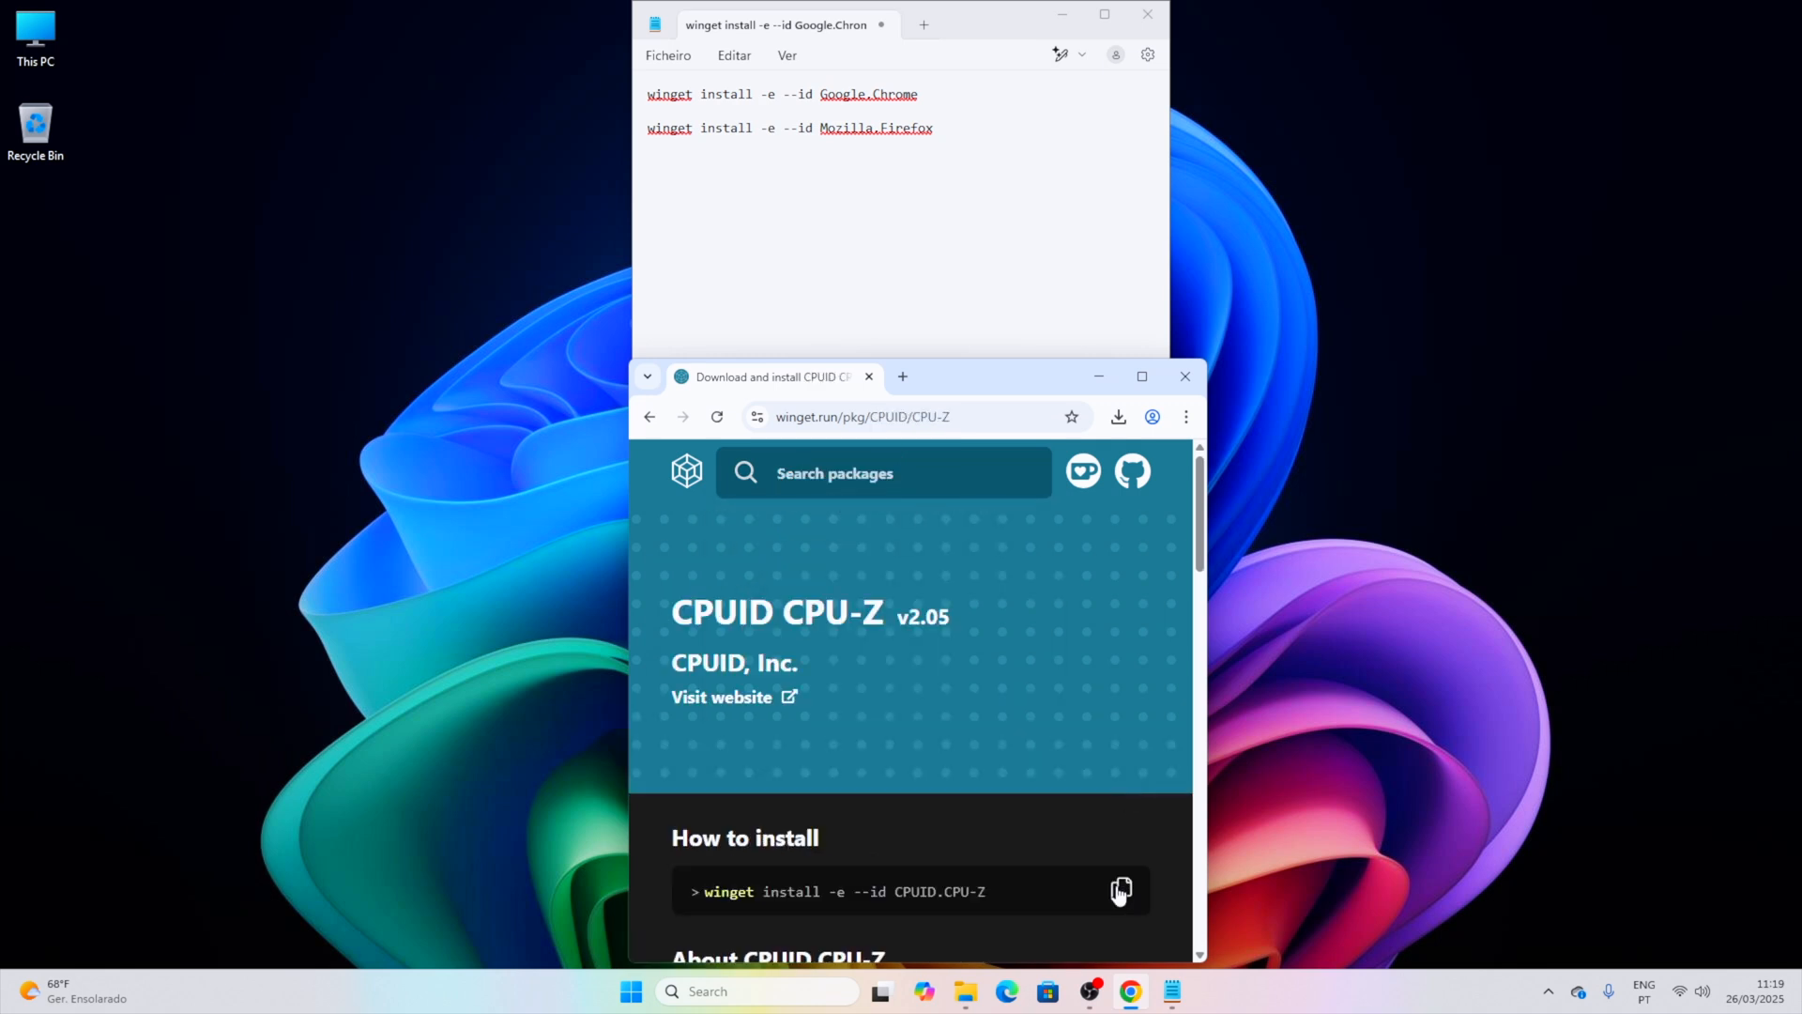
left_click(884, 472)
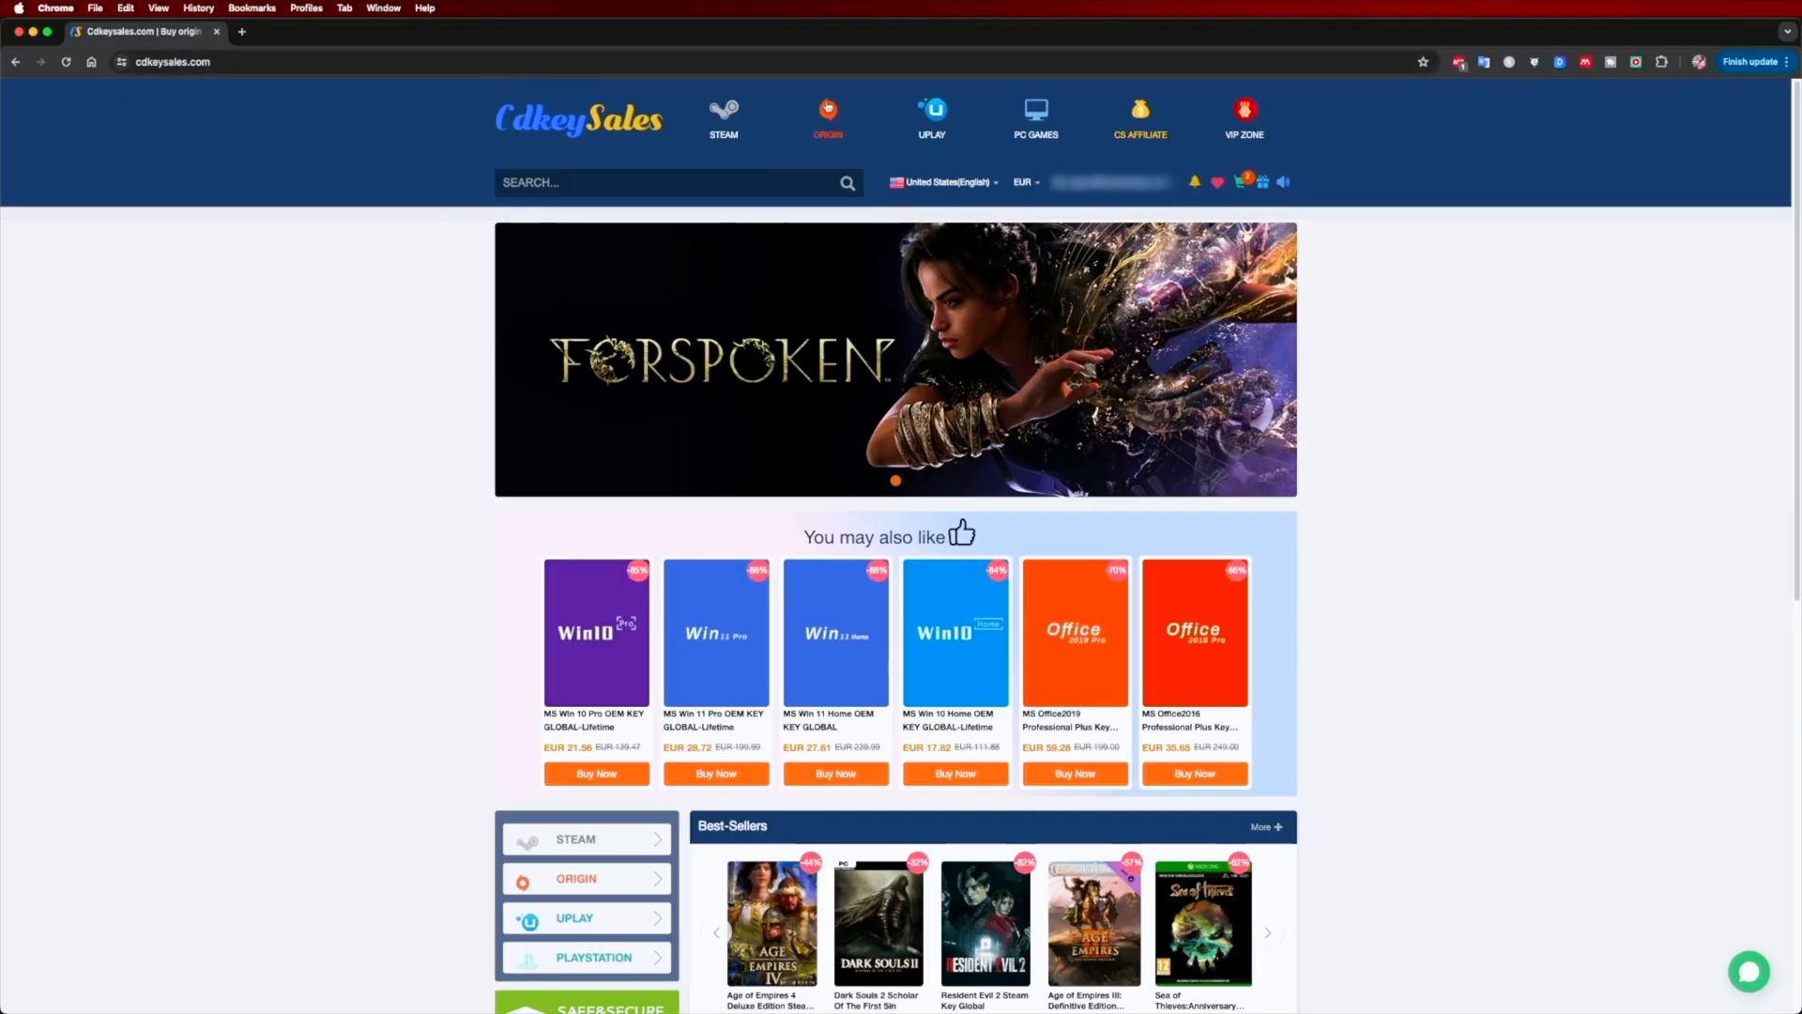
Step: Buy the MS Win 11 Pro OEM key with promo code RJT25 applied and submit the order
left_click(716, 634)
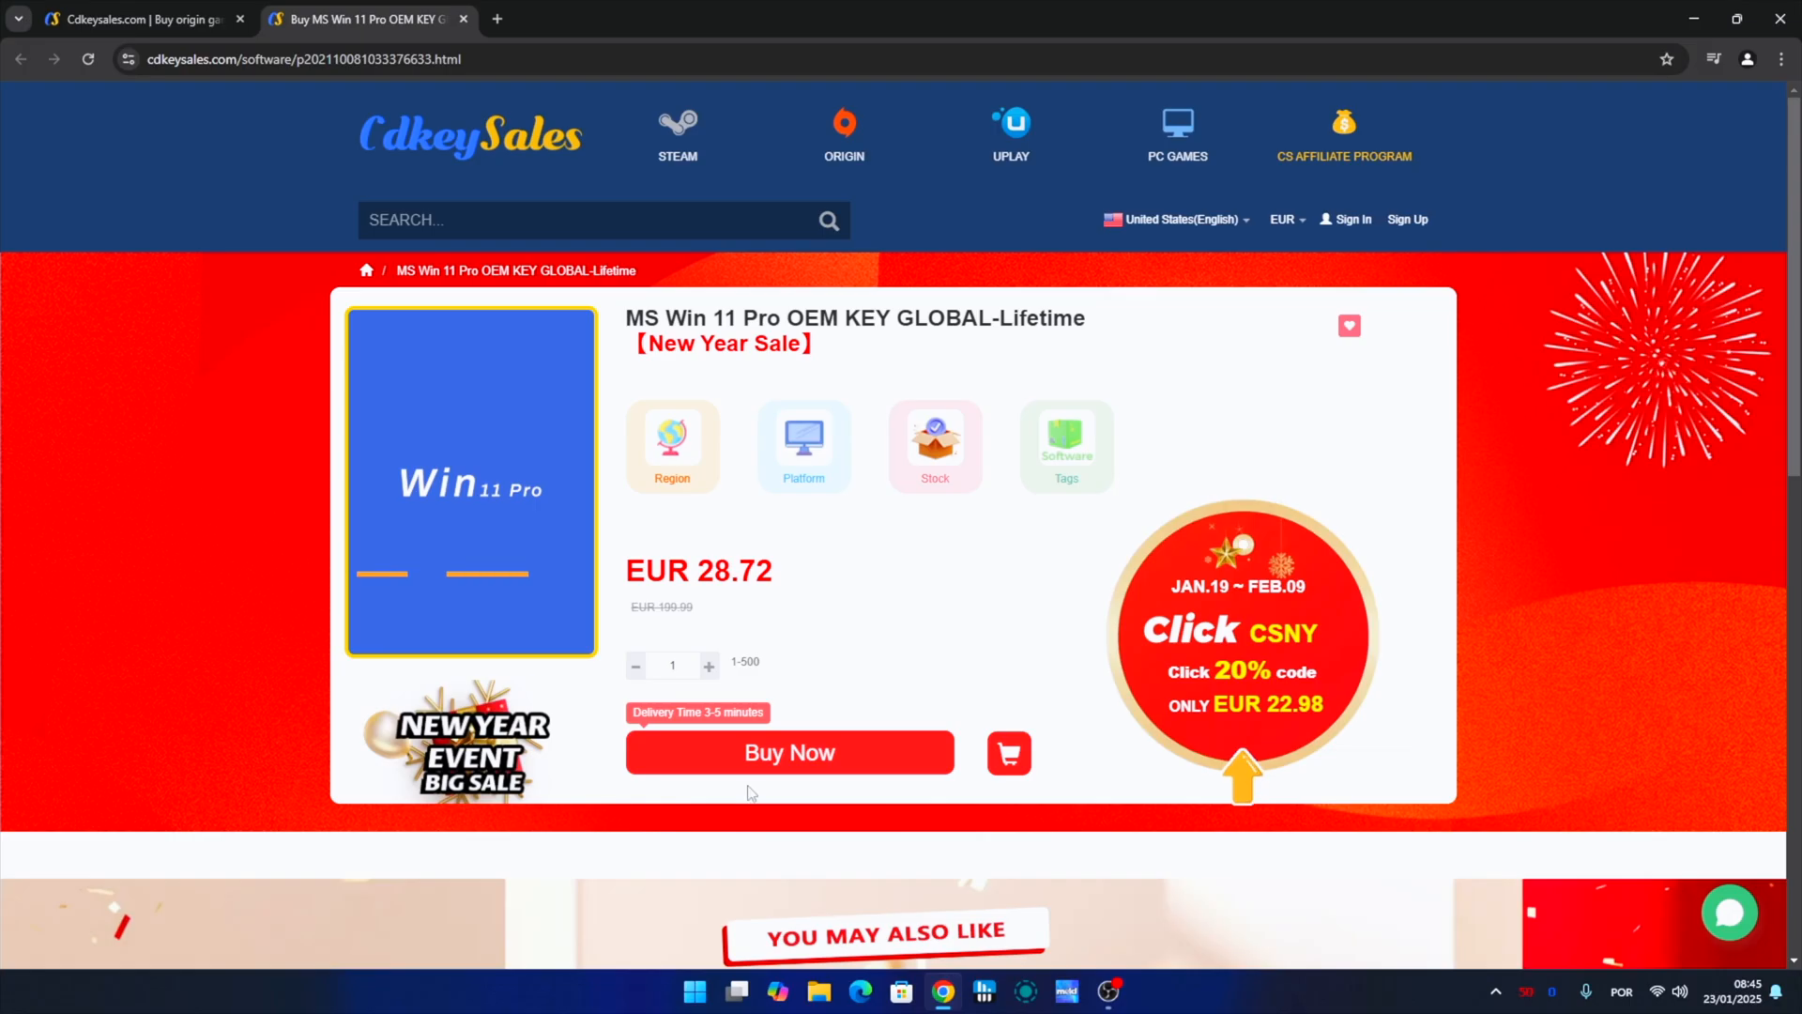
left_click(788, 753)
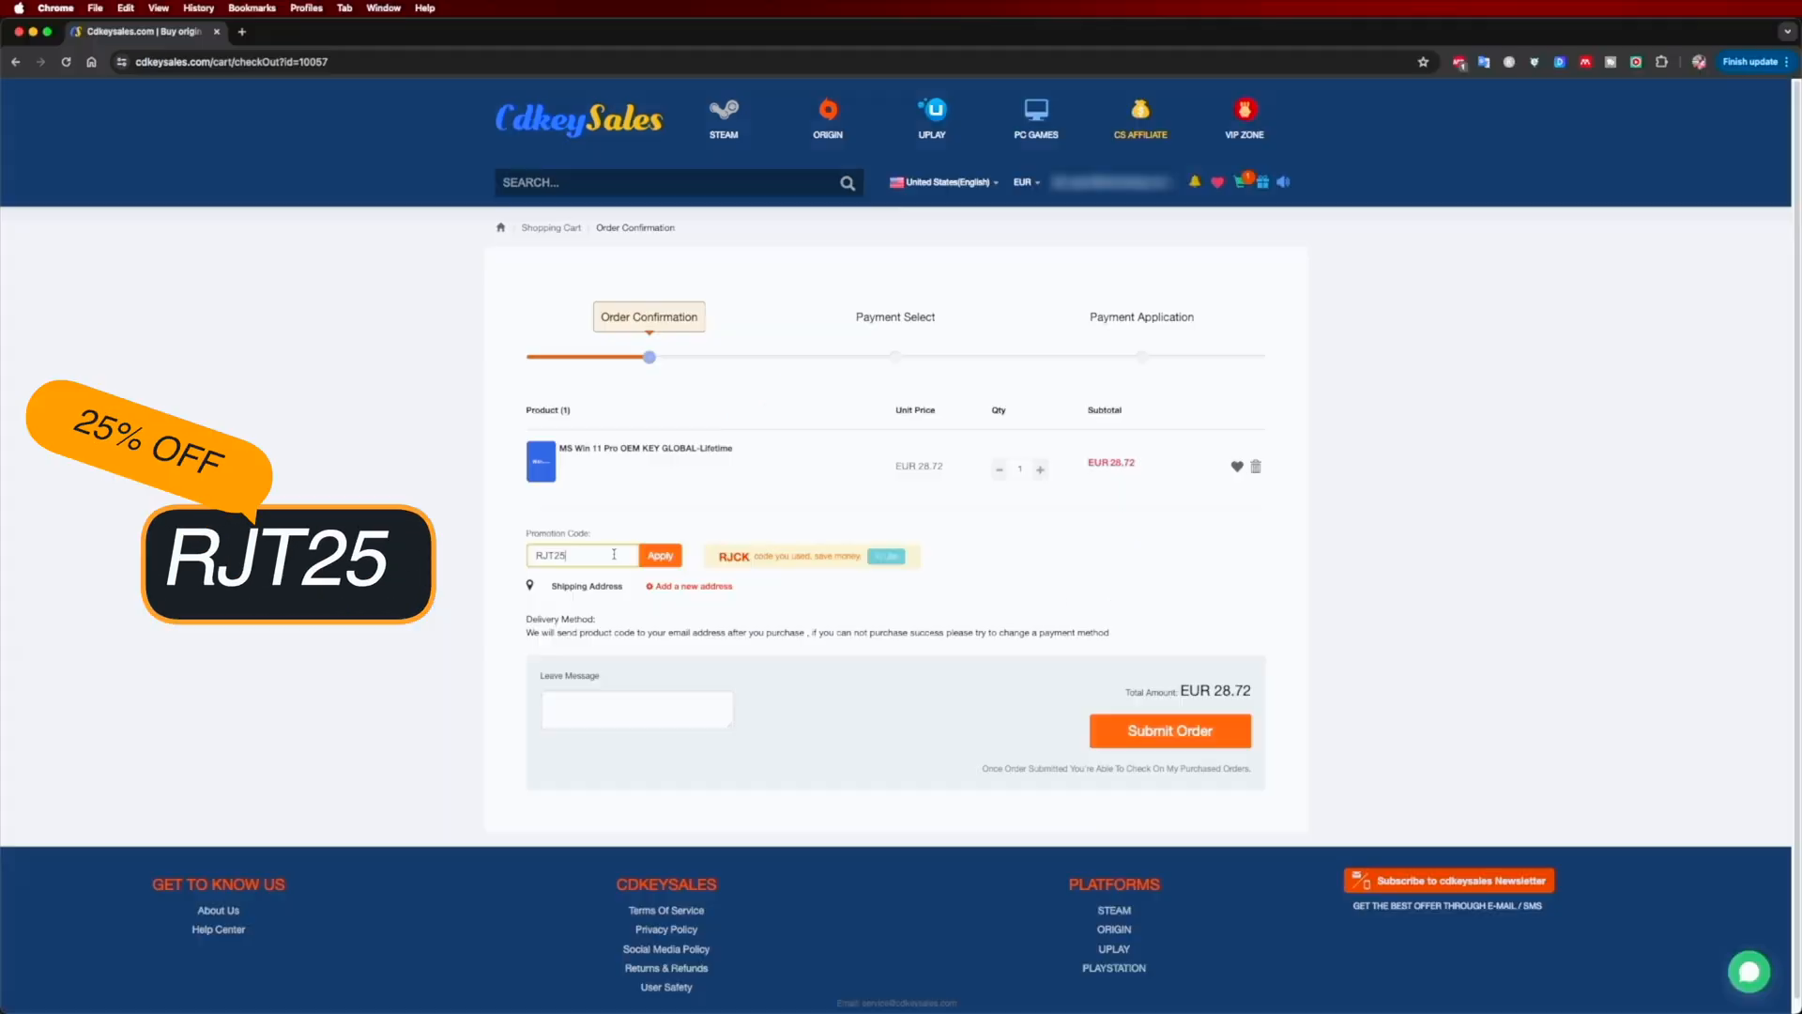
left_click(660, 554)
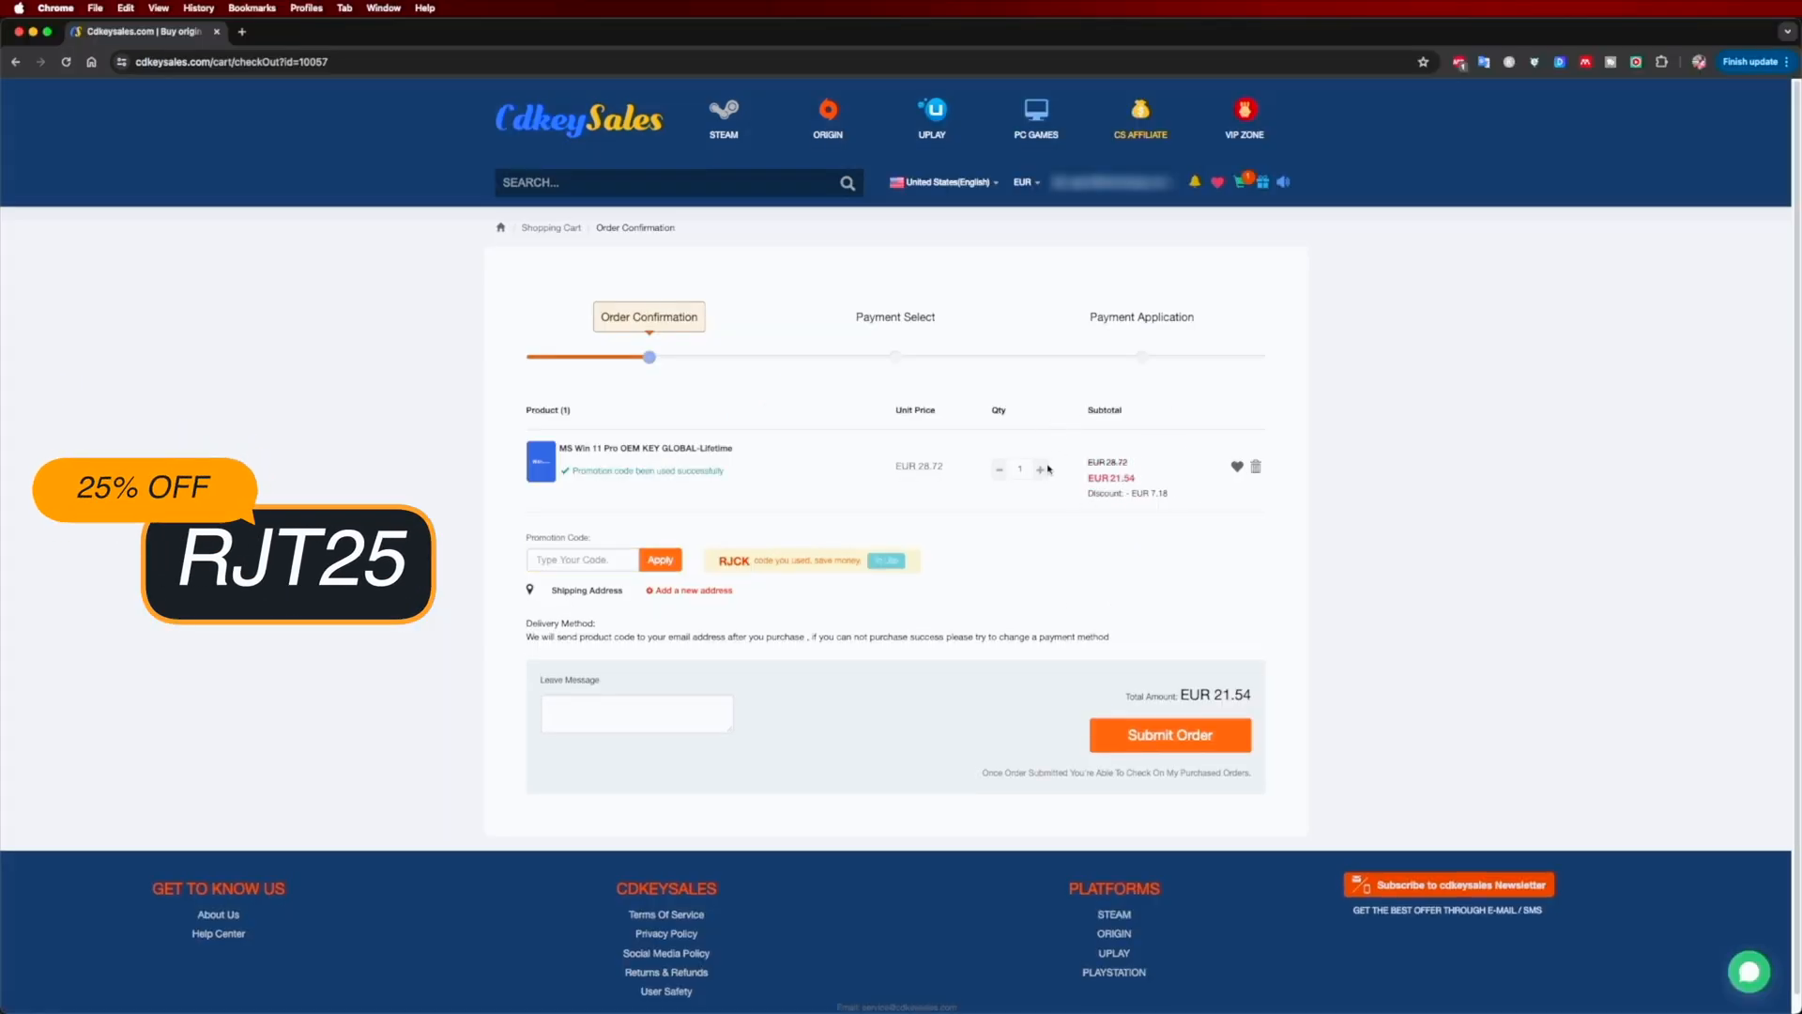
left_click(1169, 734)
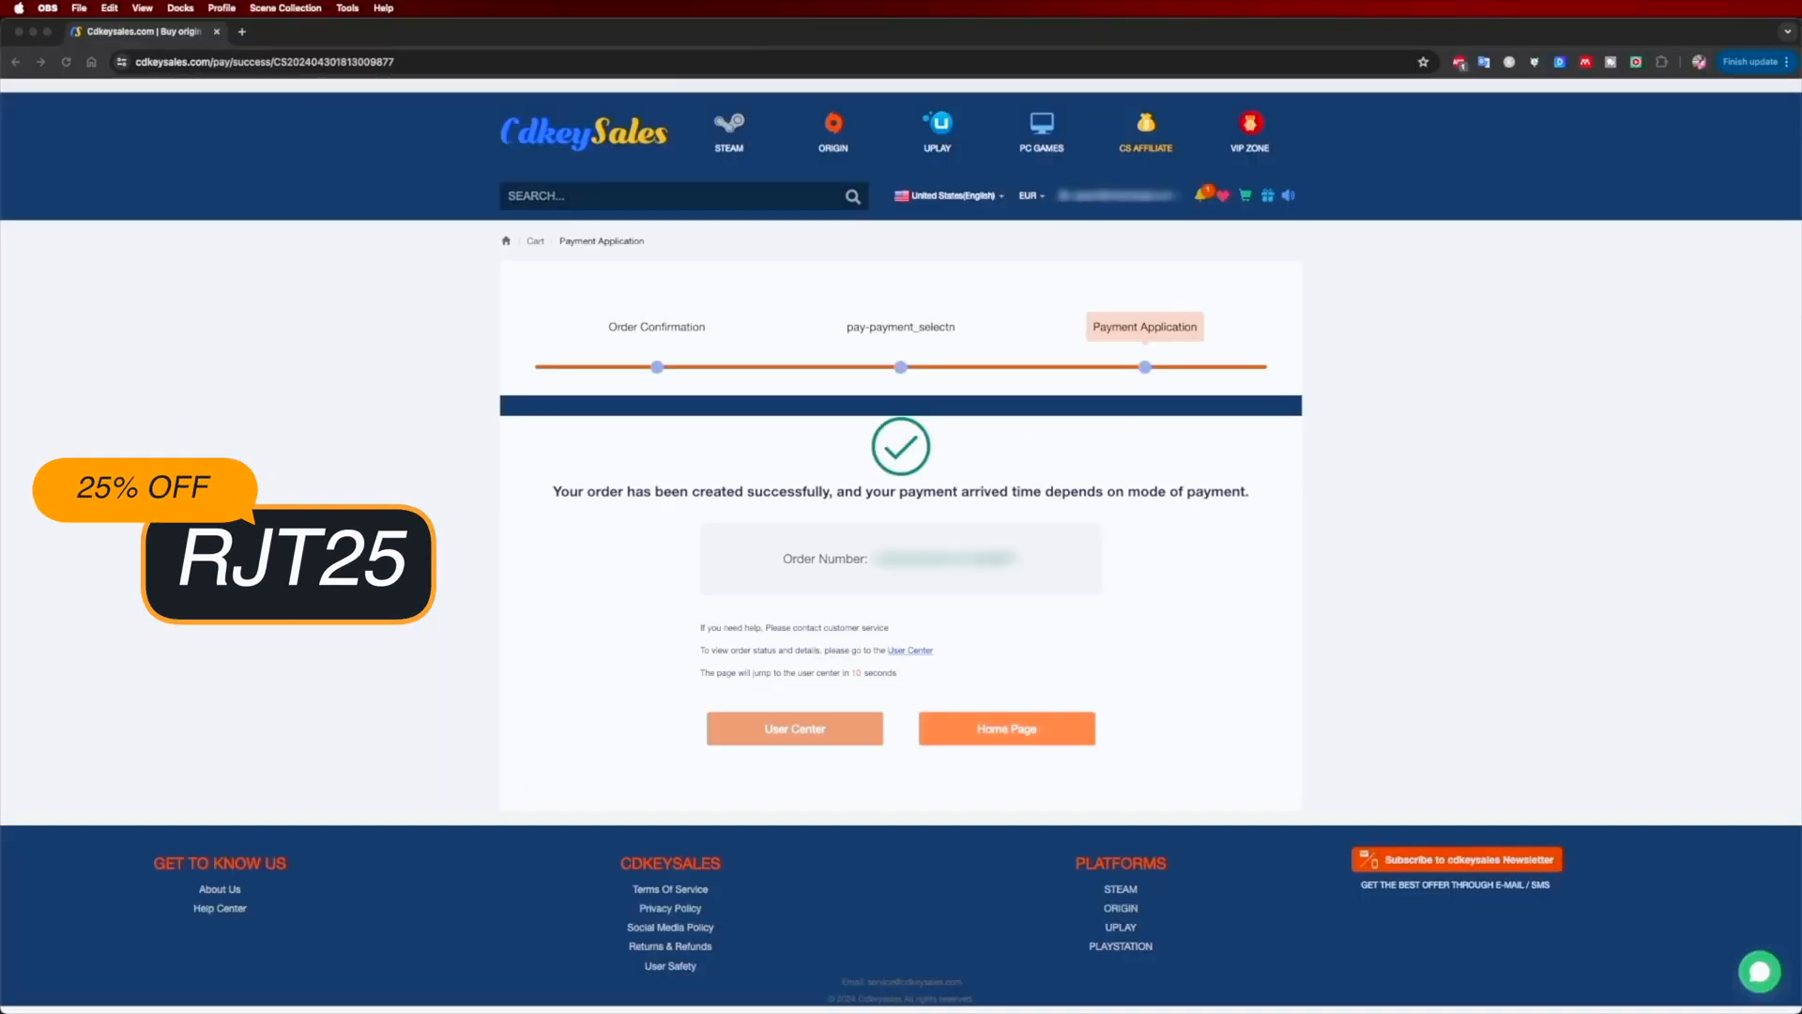
left_click(793, 728)
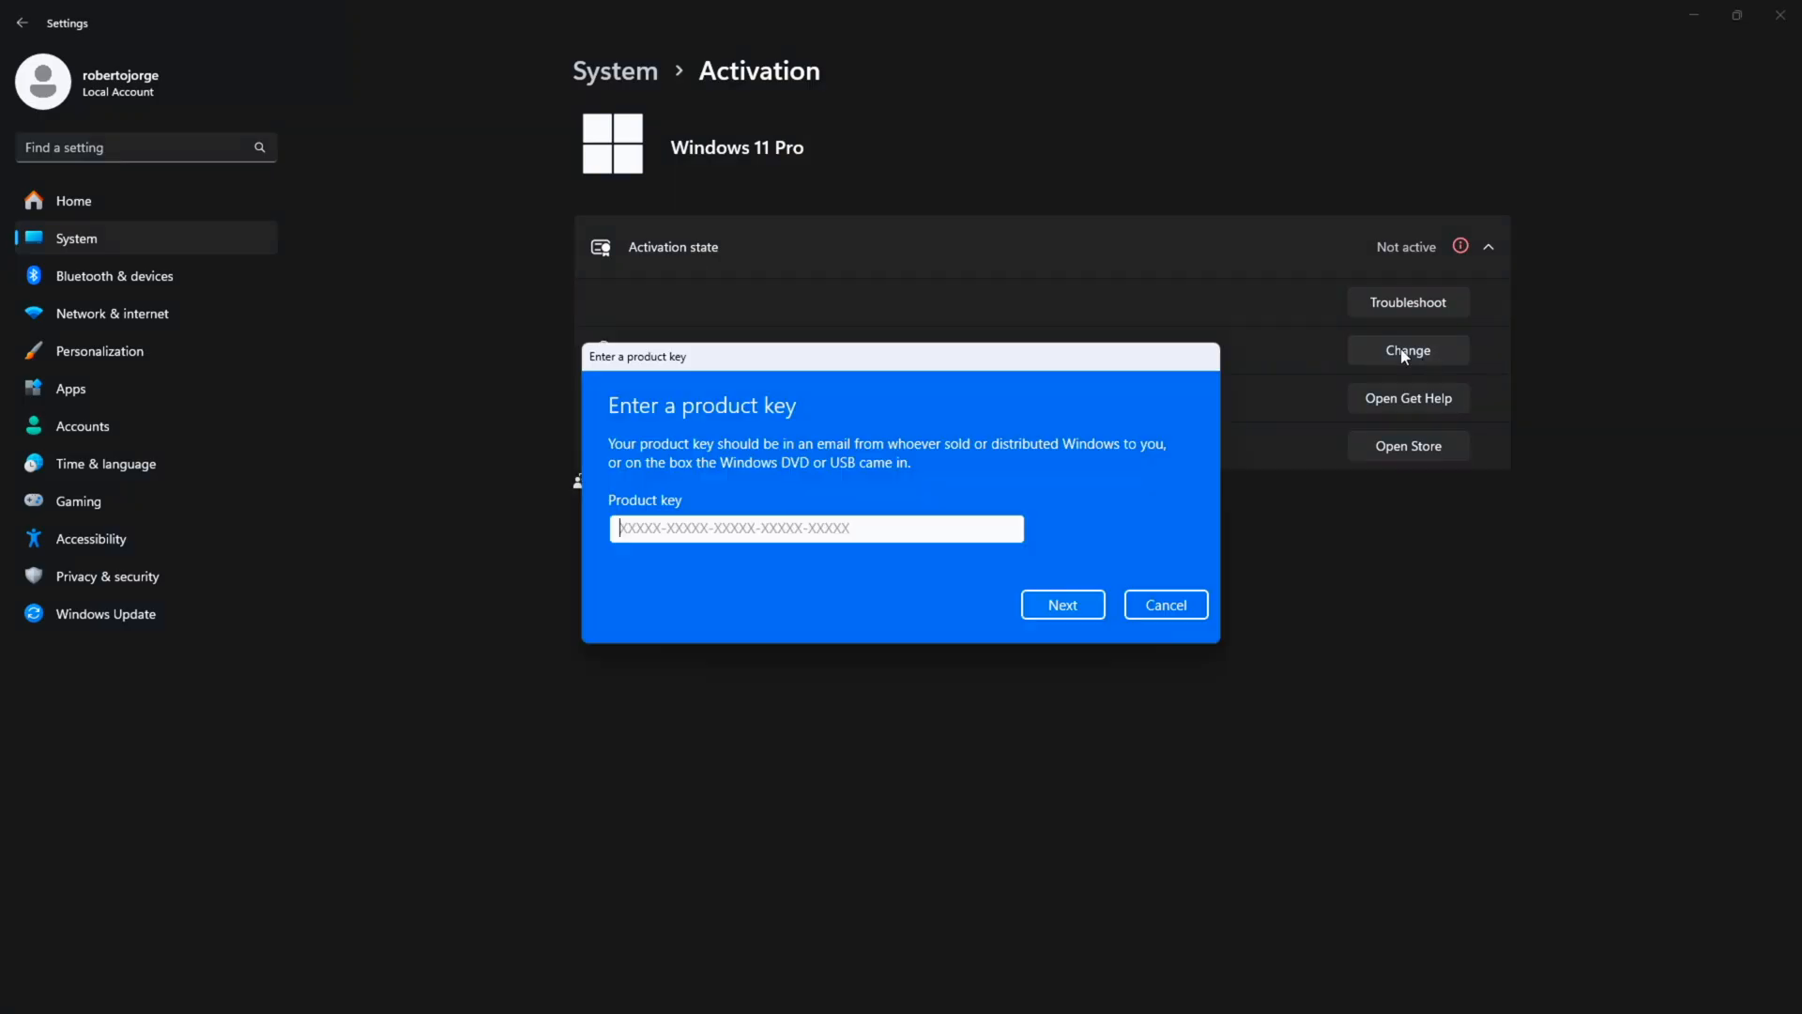
Step: Submit the new product key in the Activation dialog so Windows 11 Pro reads Active
left_click(1164, 603)
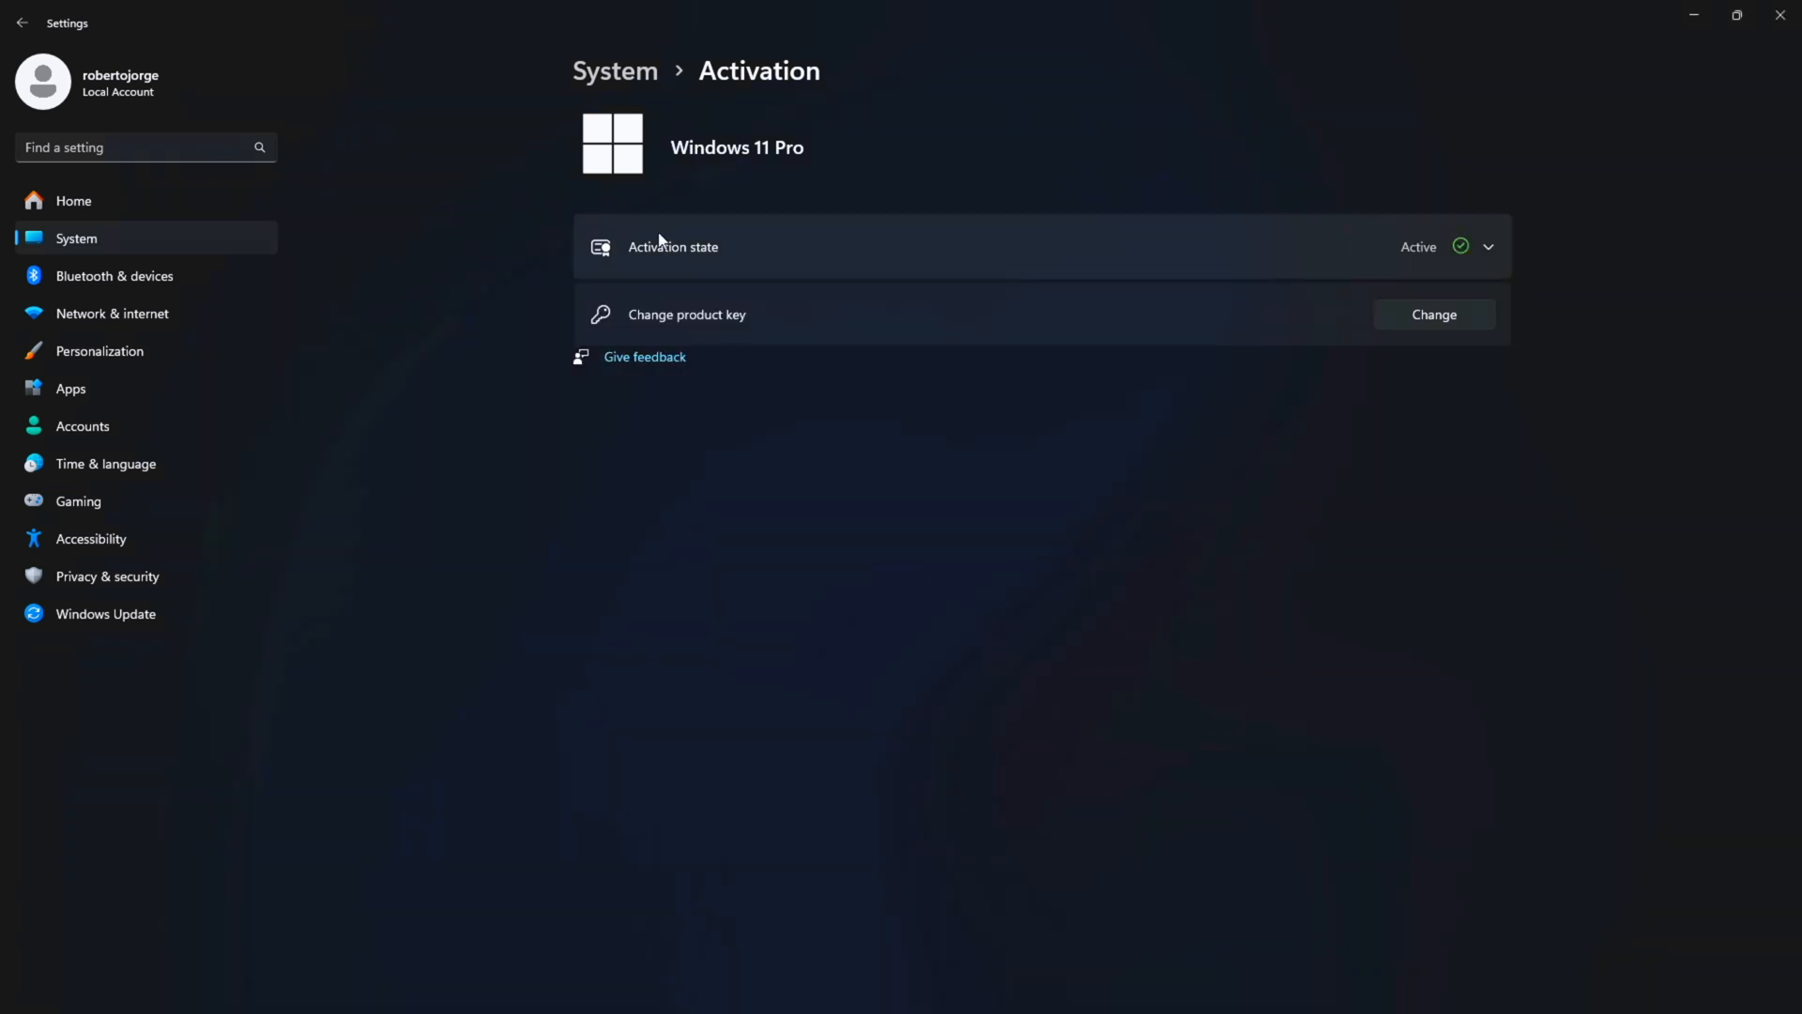